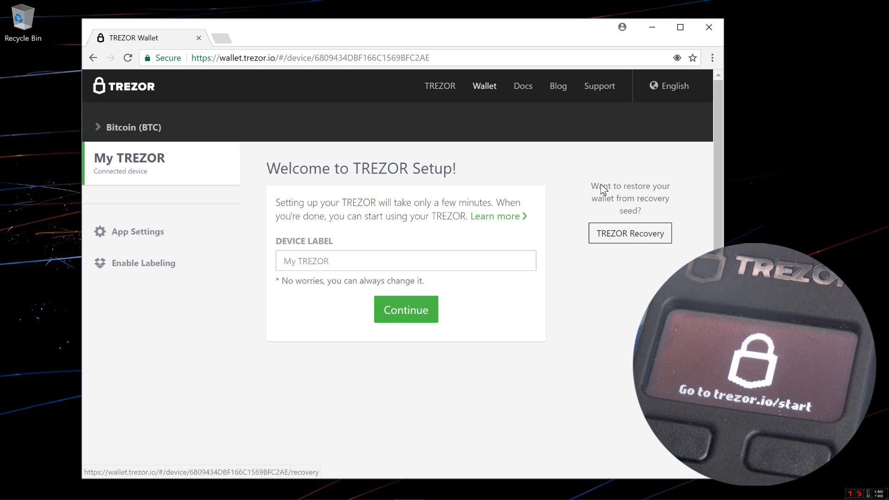
- Start recovery of 'My TREZOR' from a 24-word seed with PIN protection enabled
click(631, 233)
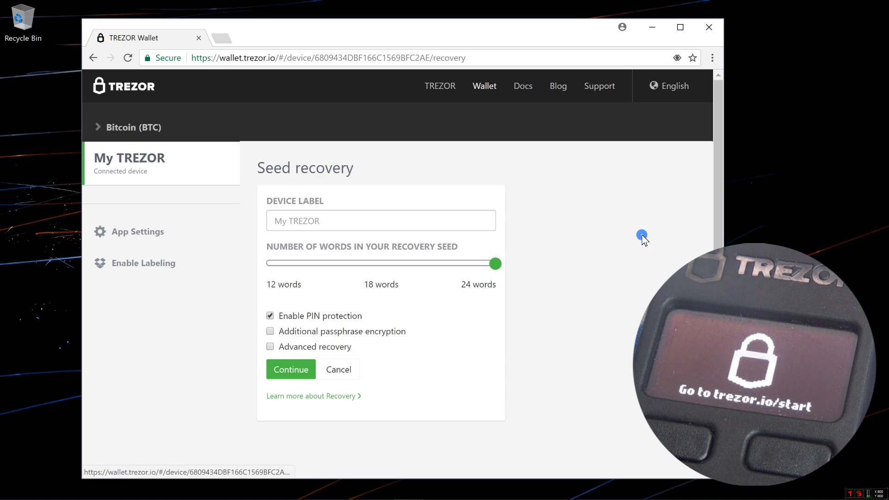
mouse_move(323, 320)
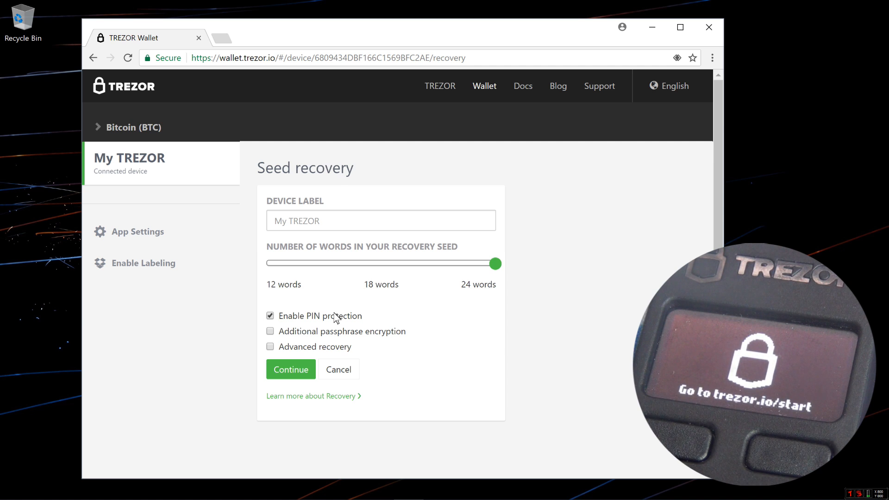
mouse_move(451, 286)
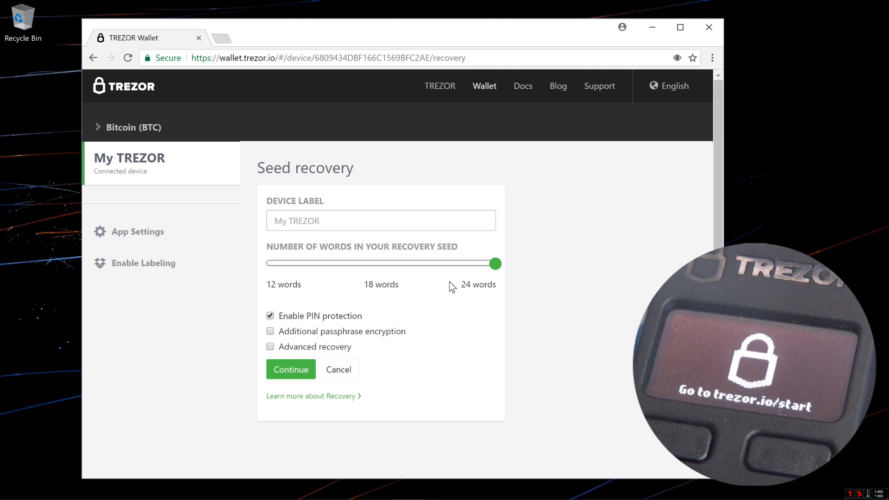
double_click(465, 285)
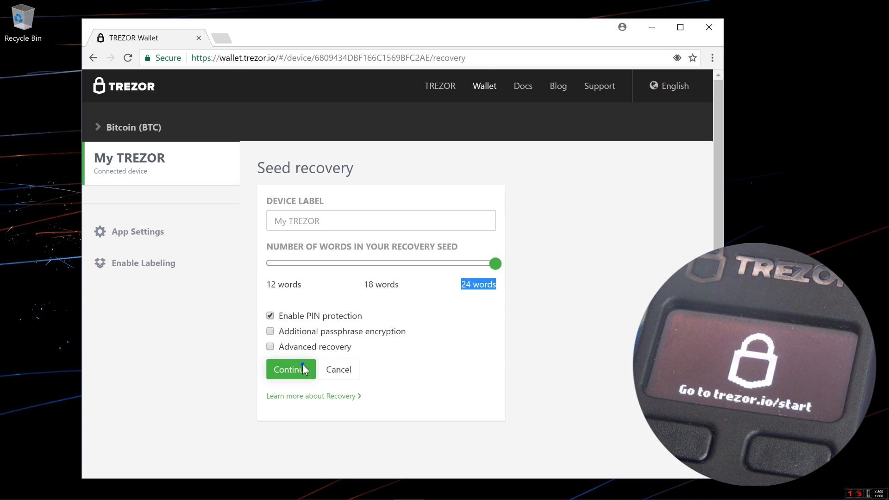
- Begin the recovery, then enter and confirm the new four-digit device PIN on the grid
click(290, 369)
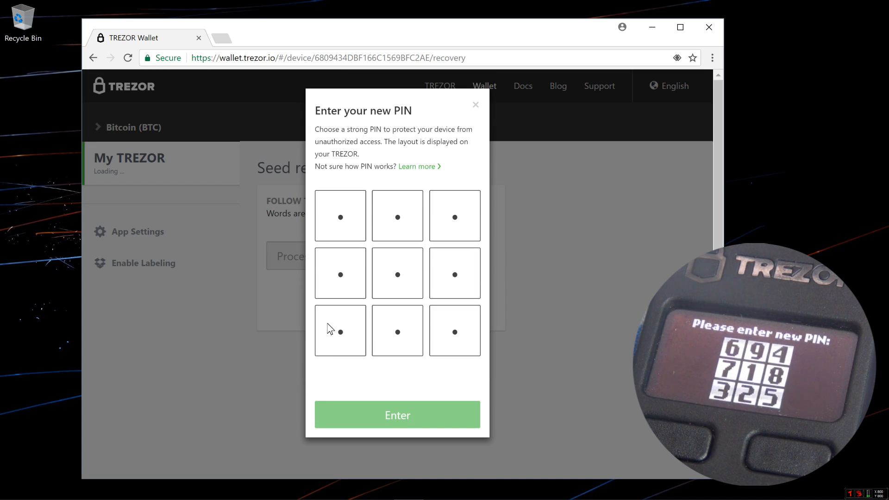
mouse_move(338, 311)
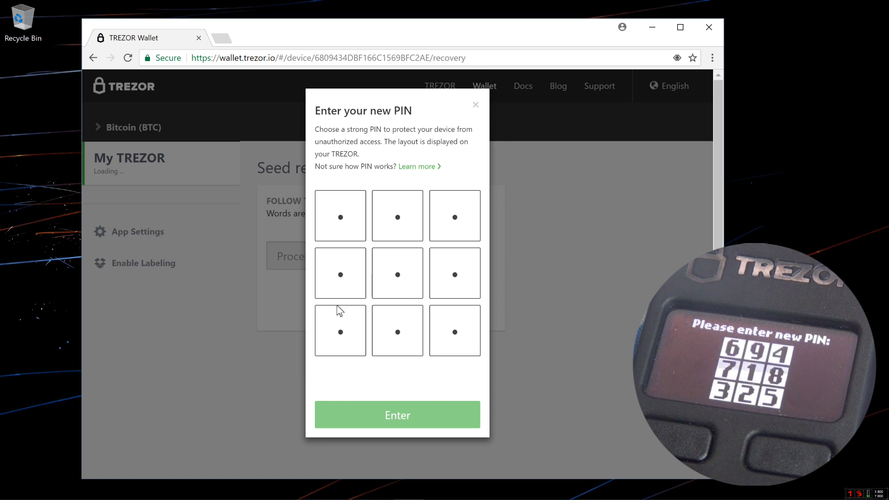
click(340, 216)
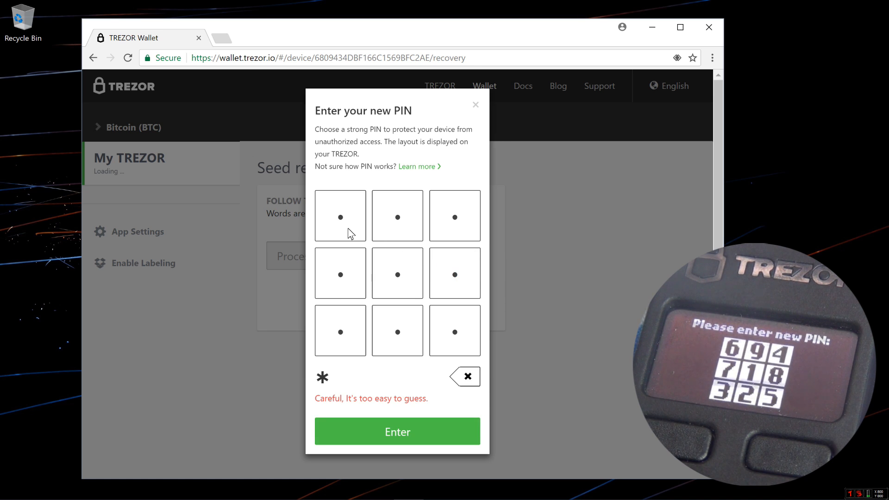
click(397, 331)
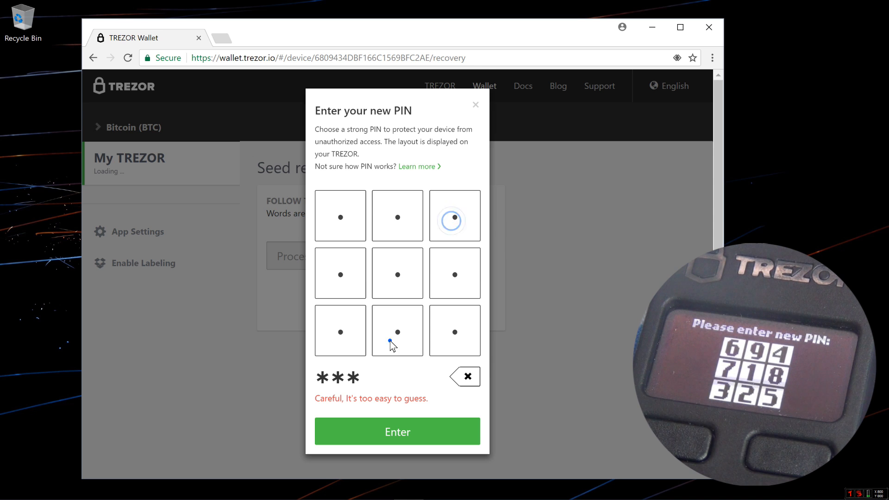
click(397, 431)
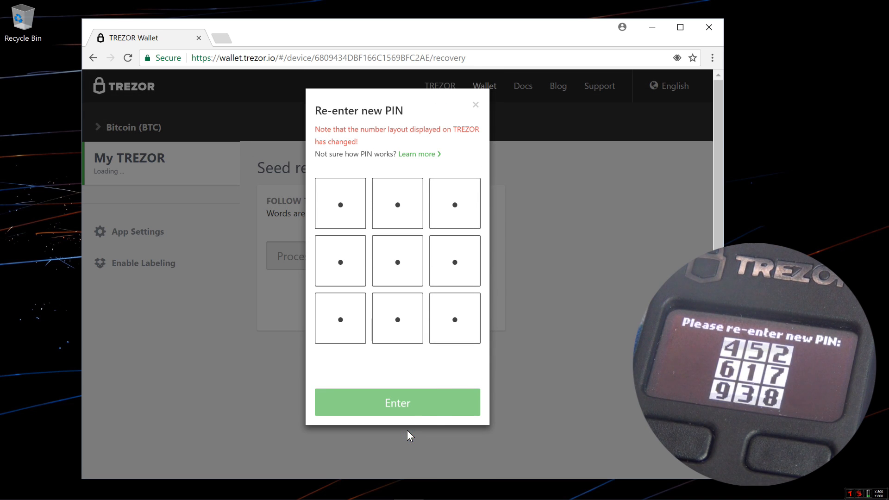
click(454, 318)
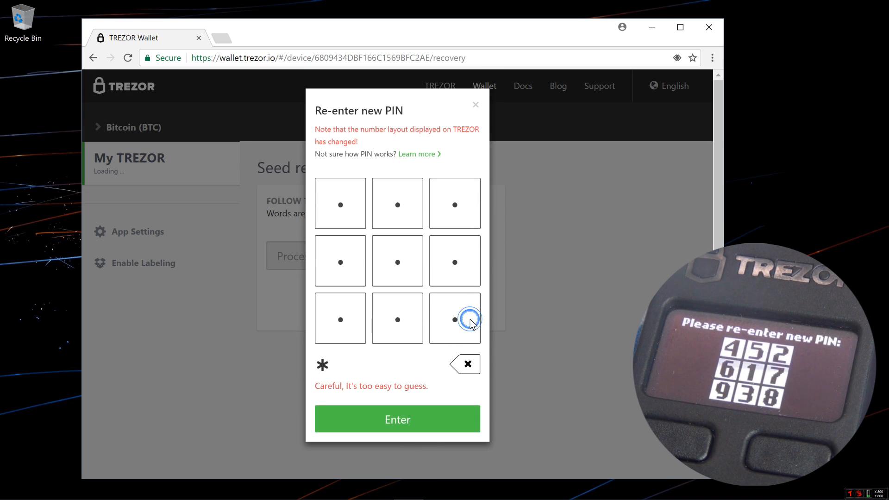
click(341, 260)
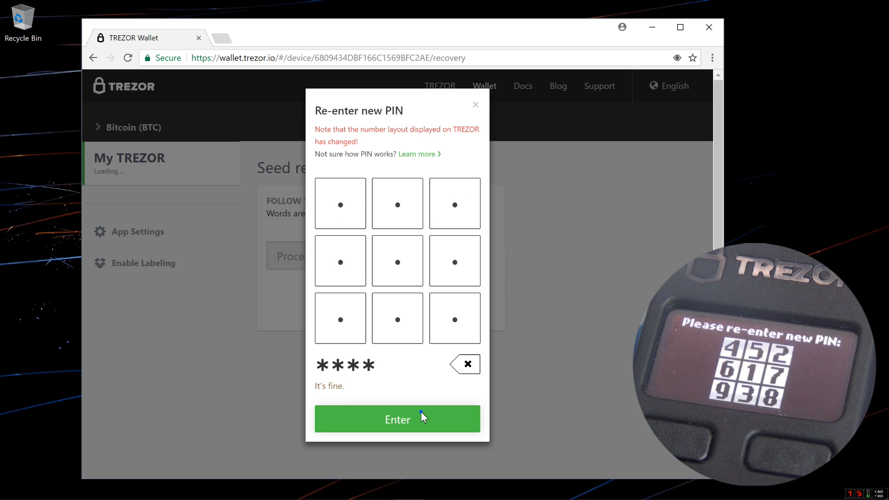
click(398, 419)
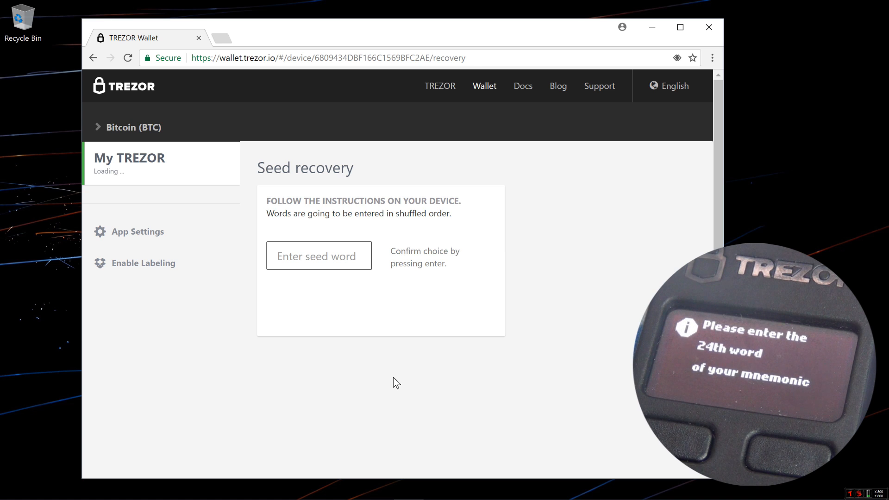
- Enter the requested seed words: TIM, MIMI, WIRE, VITAL, elevator, T, TURN
text(TIM)
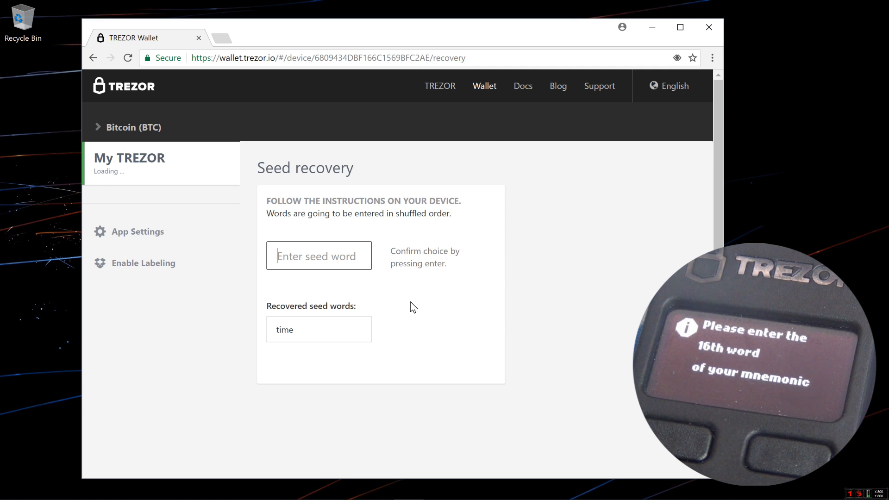
text(MIMI)
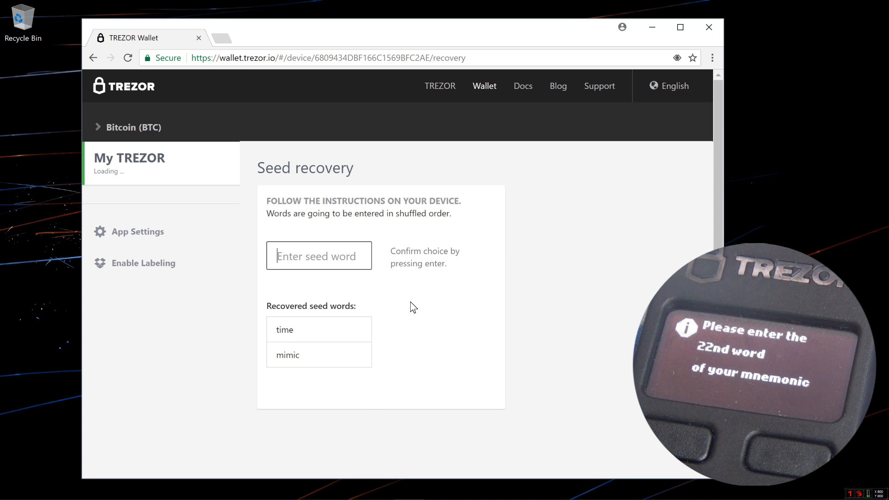
text(WIRE)
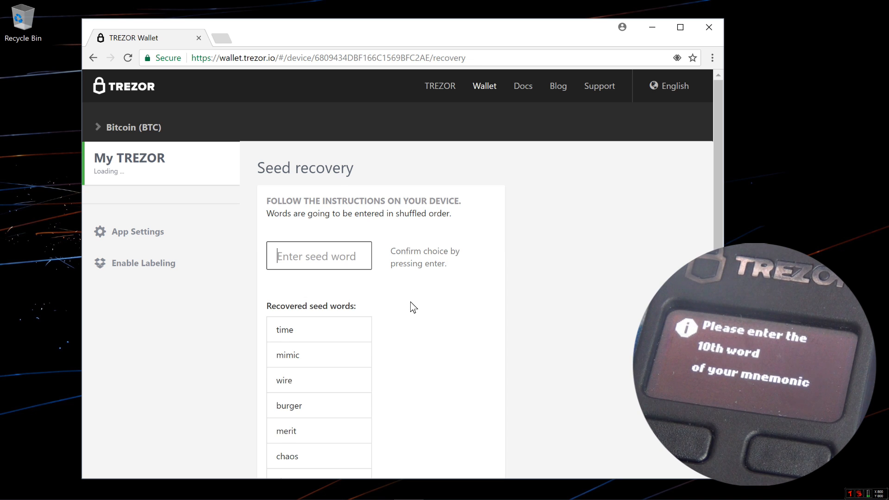
text(VITAL)
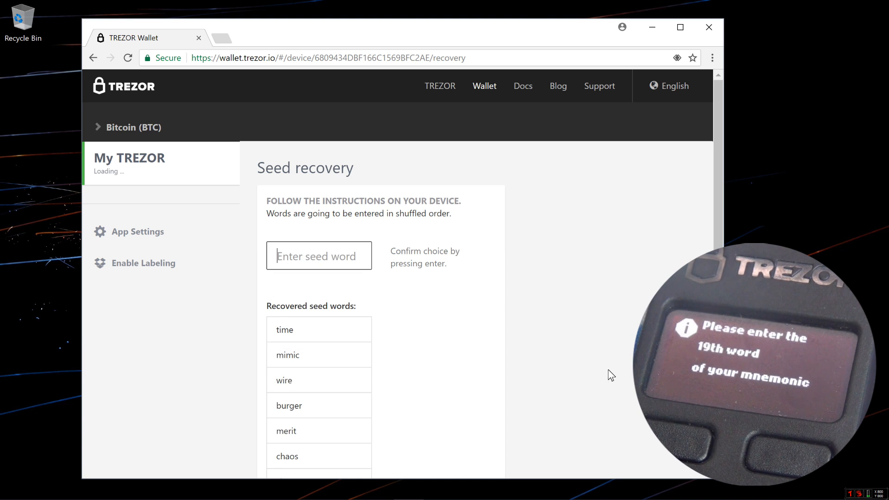
text(ELEVAT)
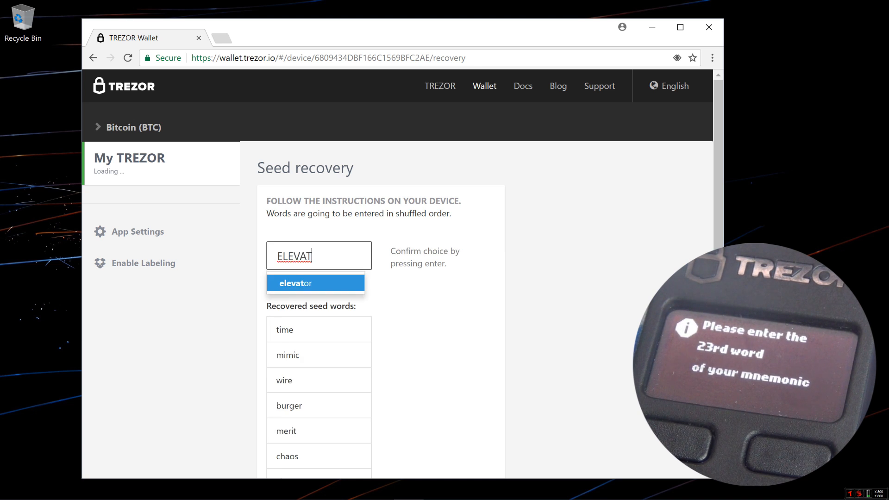
key(Enter)
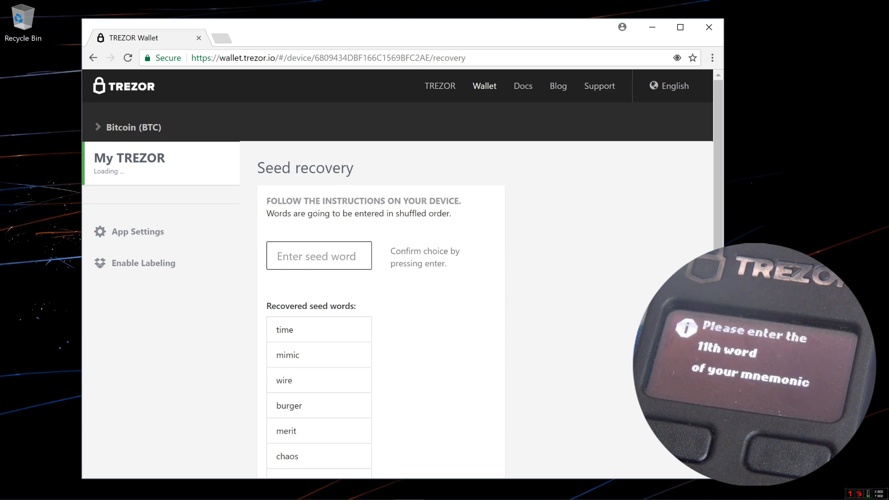
text(T)
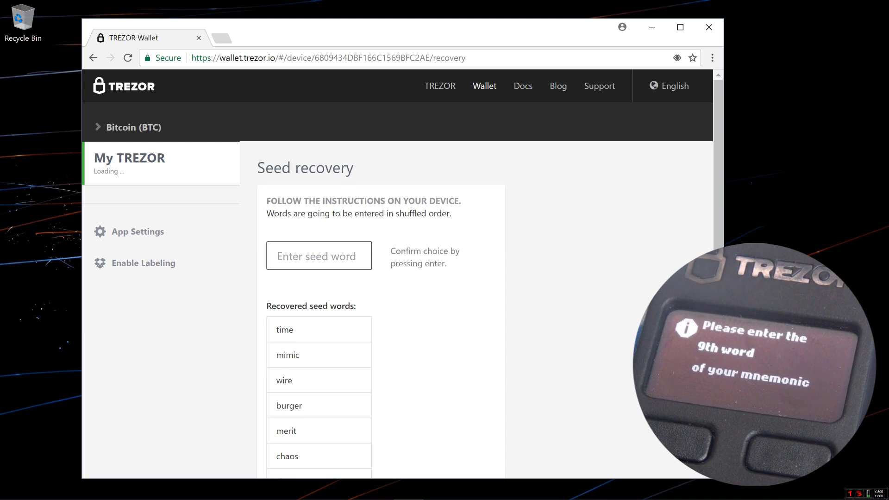
text(TURN)
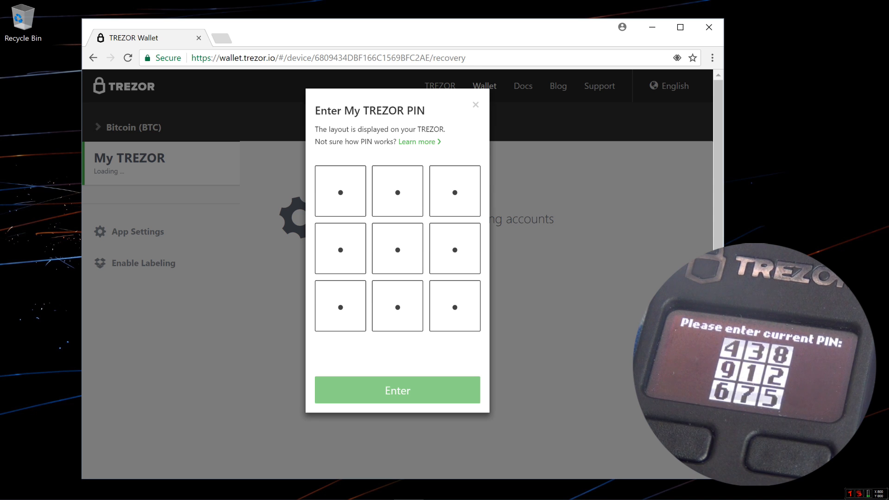
mouse_move(459, 181)
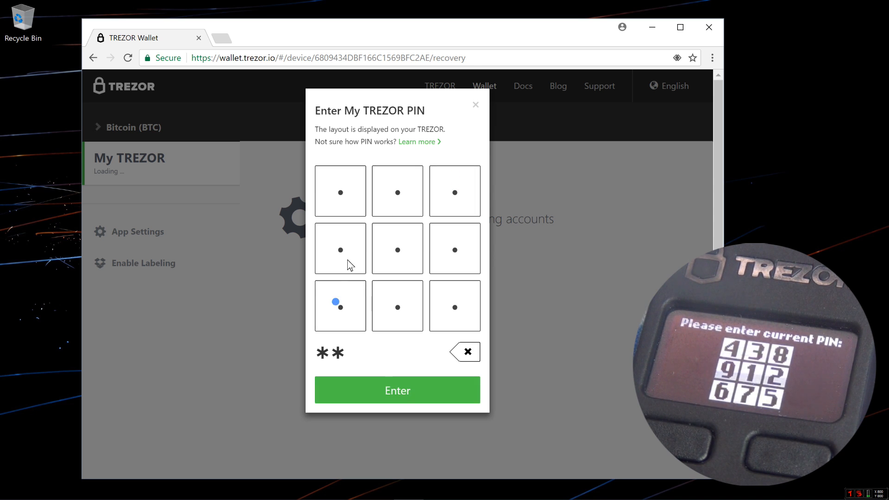
- Enter the device PIN to unlock and load Account #1 with 0.00 BTC
click(398, 191)
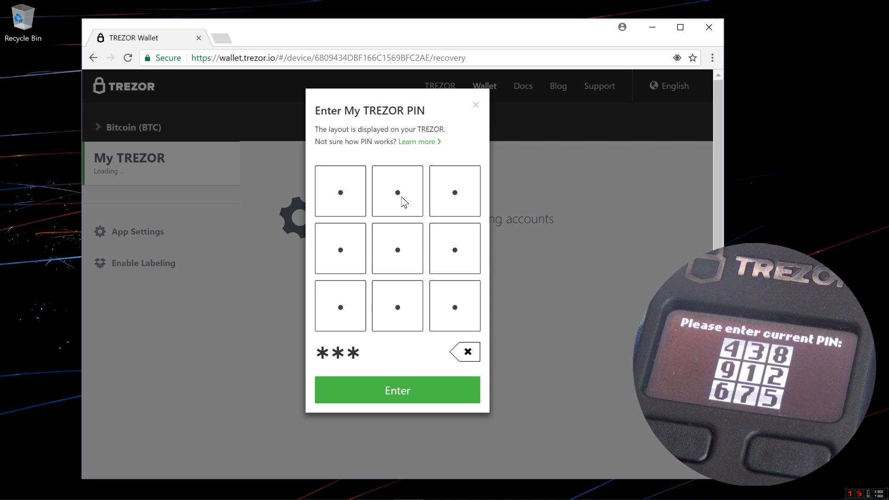
click(397, 390)
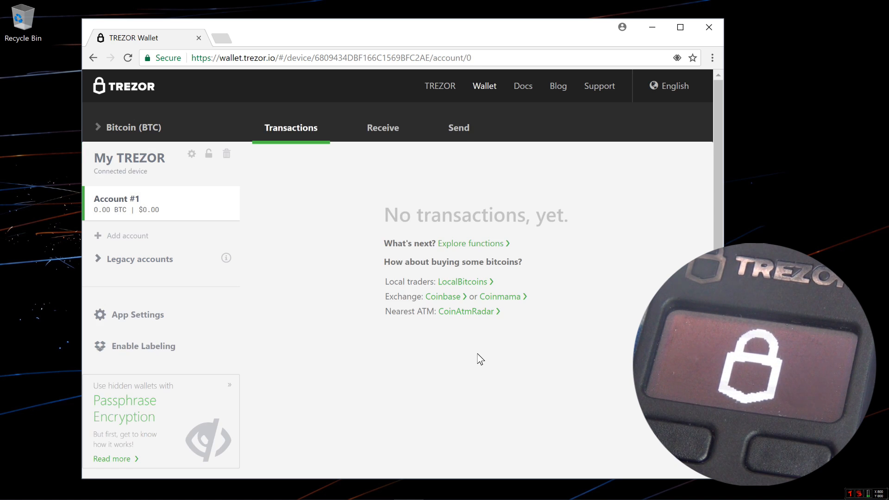
mouse_move(489, 329)
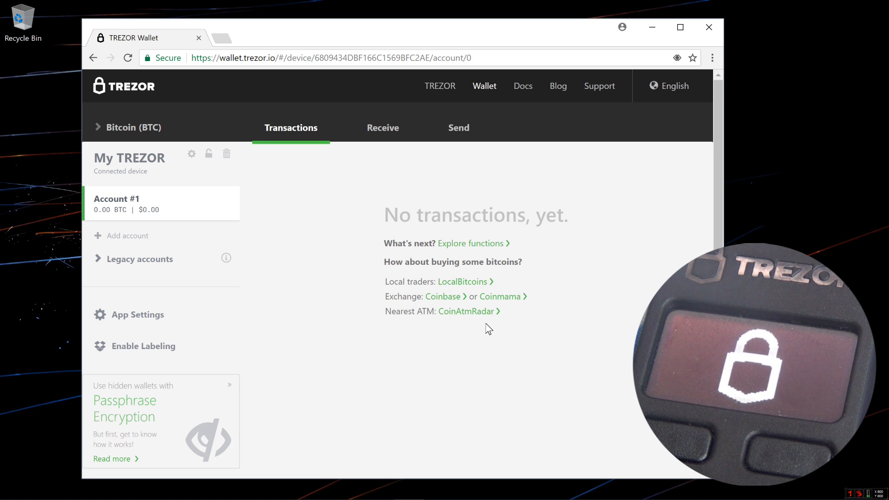
mouse_move(376, 135)
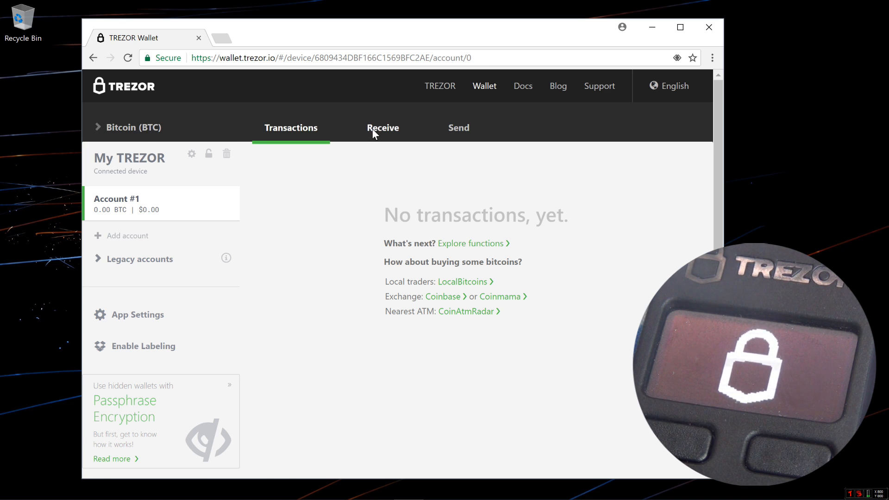
- View Account #1's fresh receive address and QR code, then the empty Send form
click(383, 128)
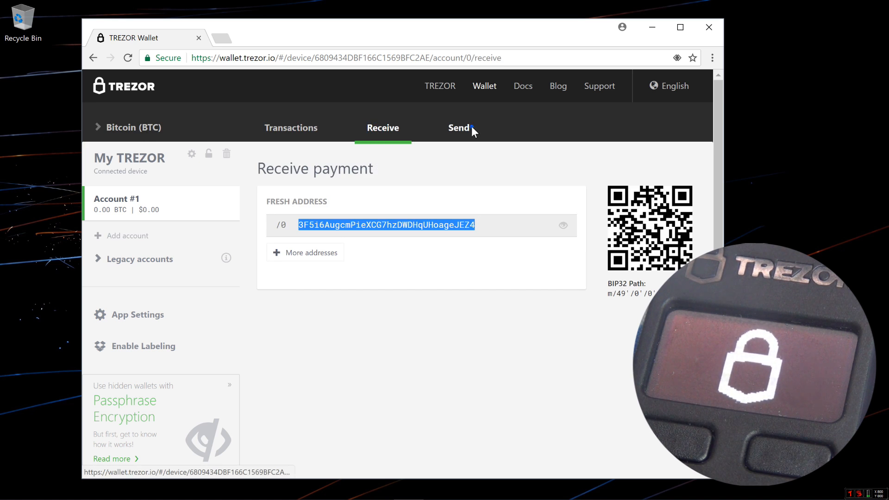
click(459, 128)
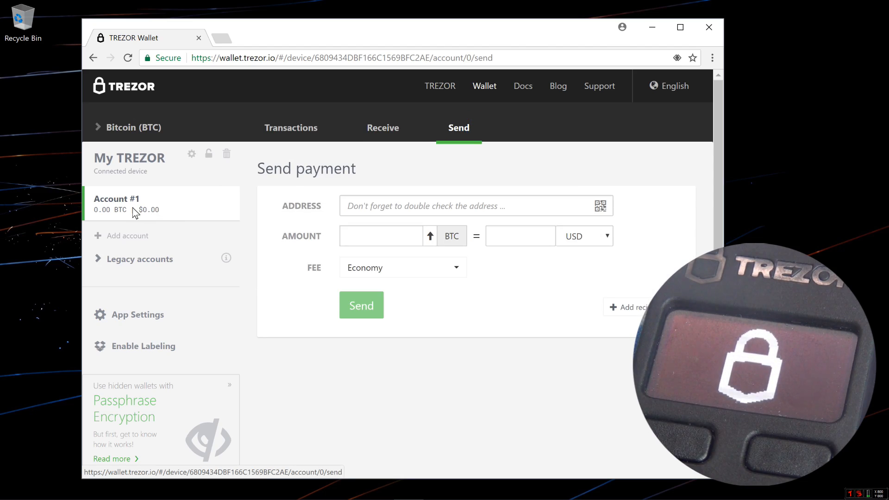